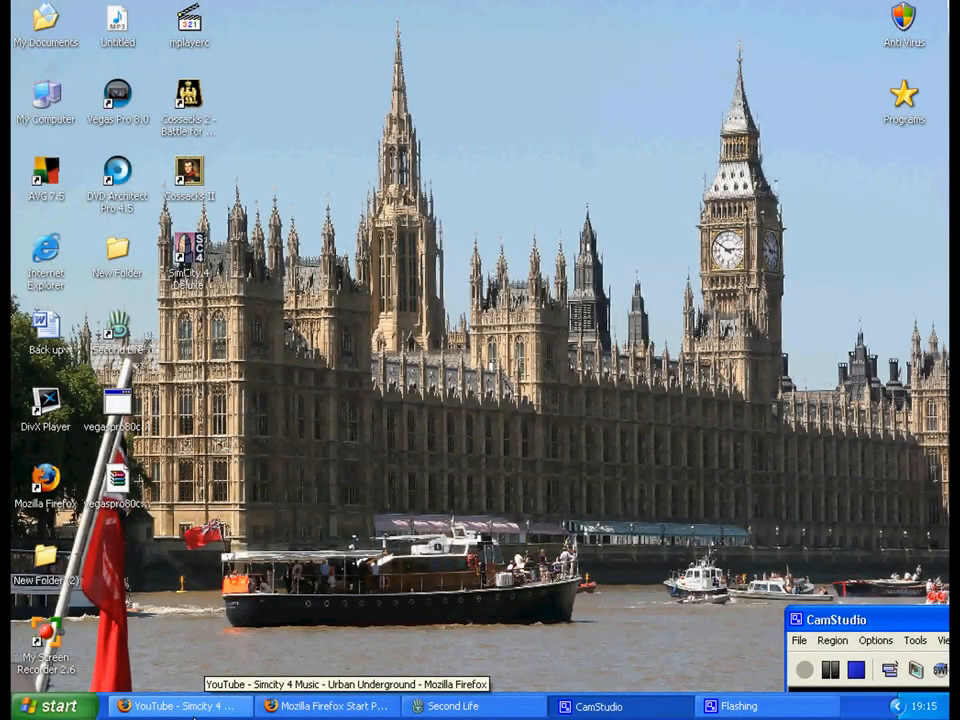
mouse_move(223, 673)
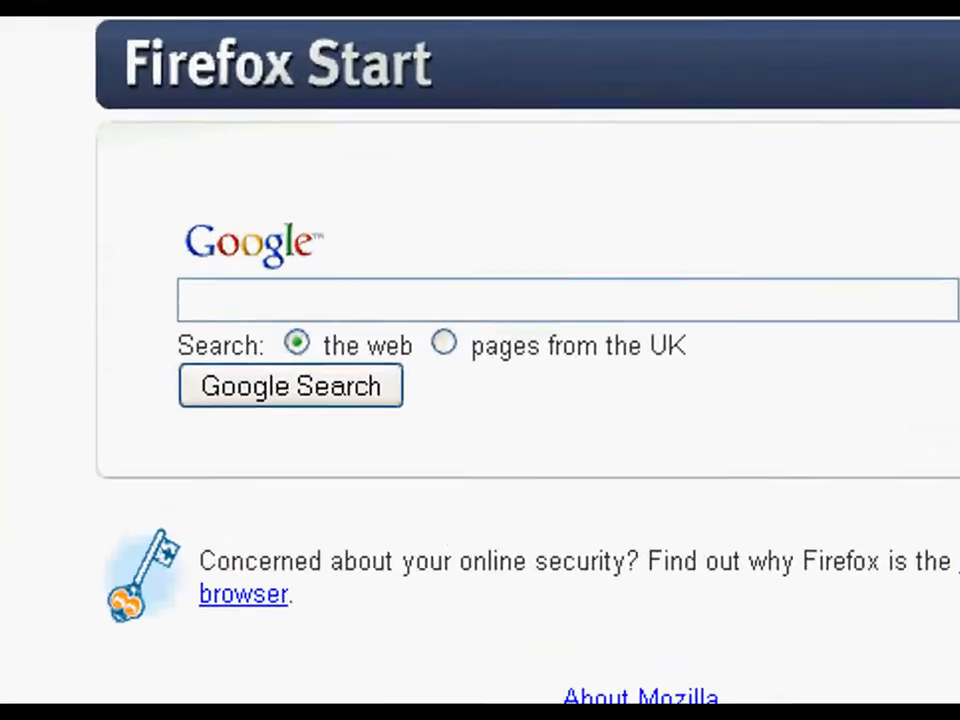
right_click(565, 300)
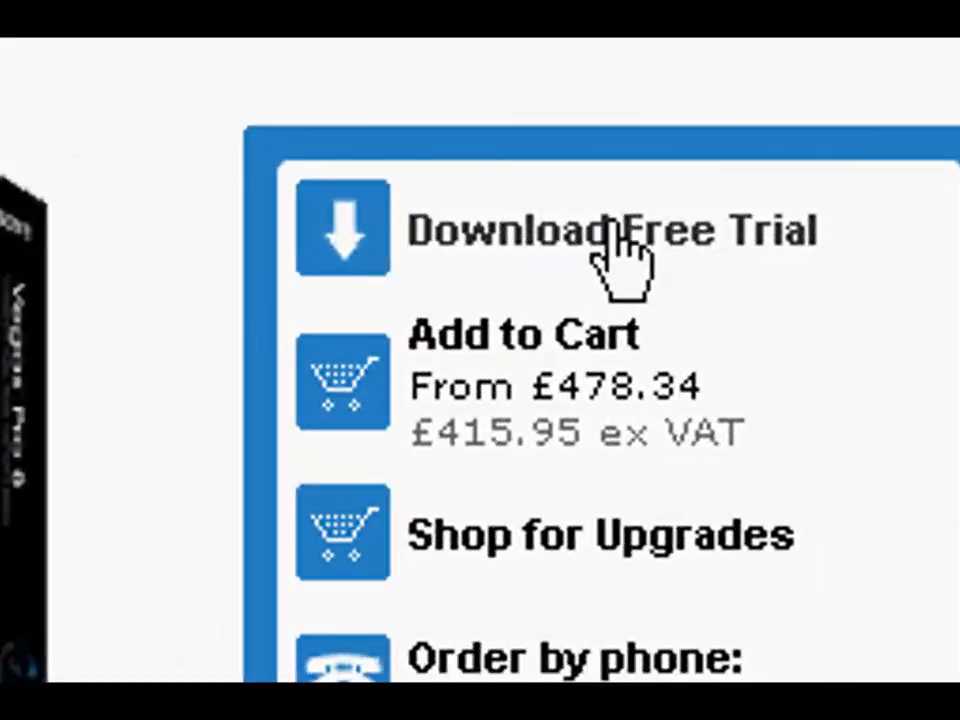
- Reach the Vegas Pro free trial download page and review the offered trial versions
click(610, 230)
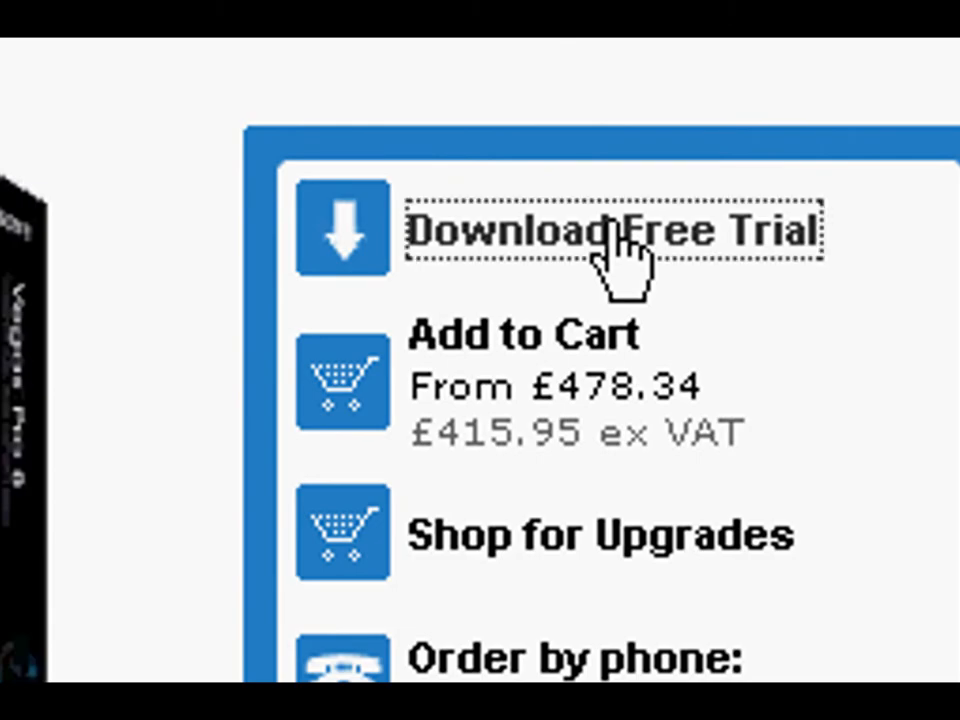
click(610, 232)
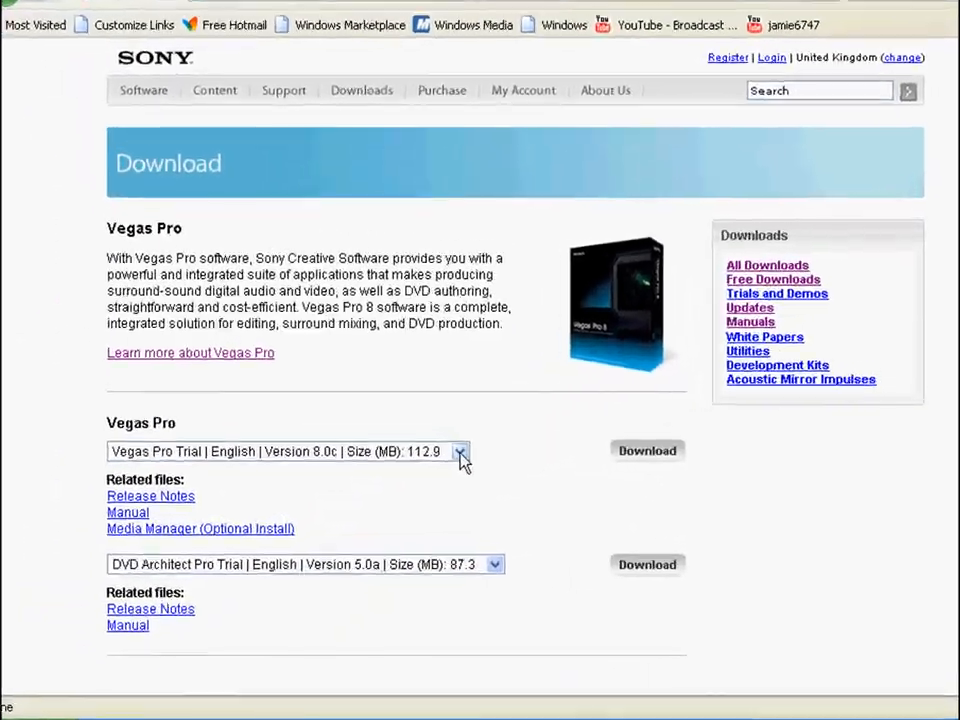
click(460, 451)
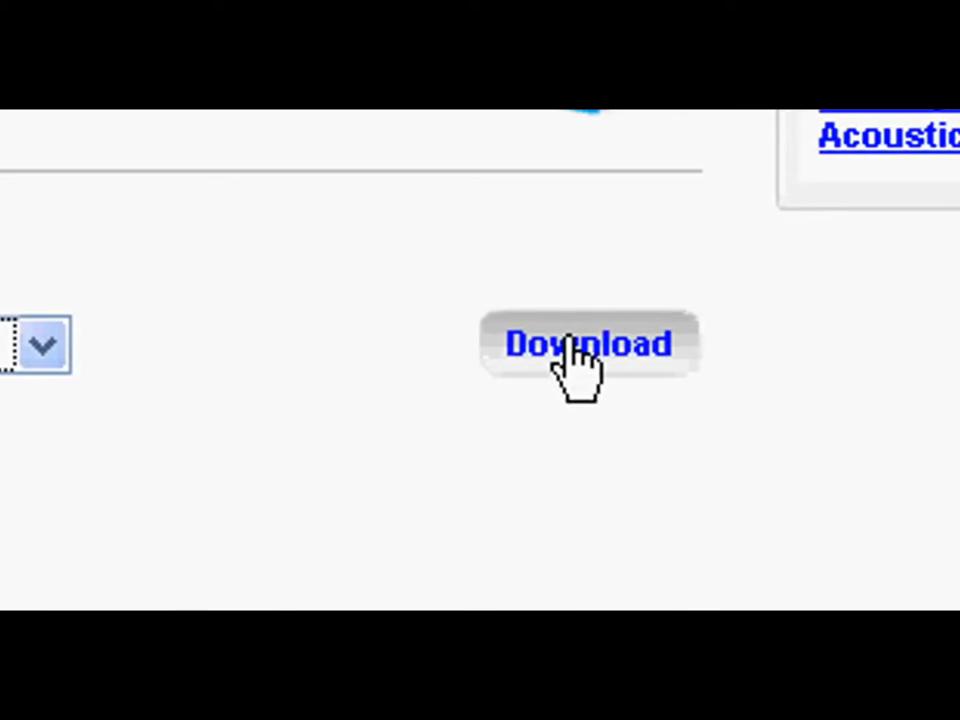
- Download the Vegas Pro Trial English 8.0c installer and save the file to disk
click(590, 344)
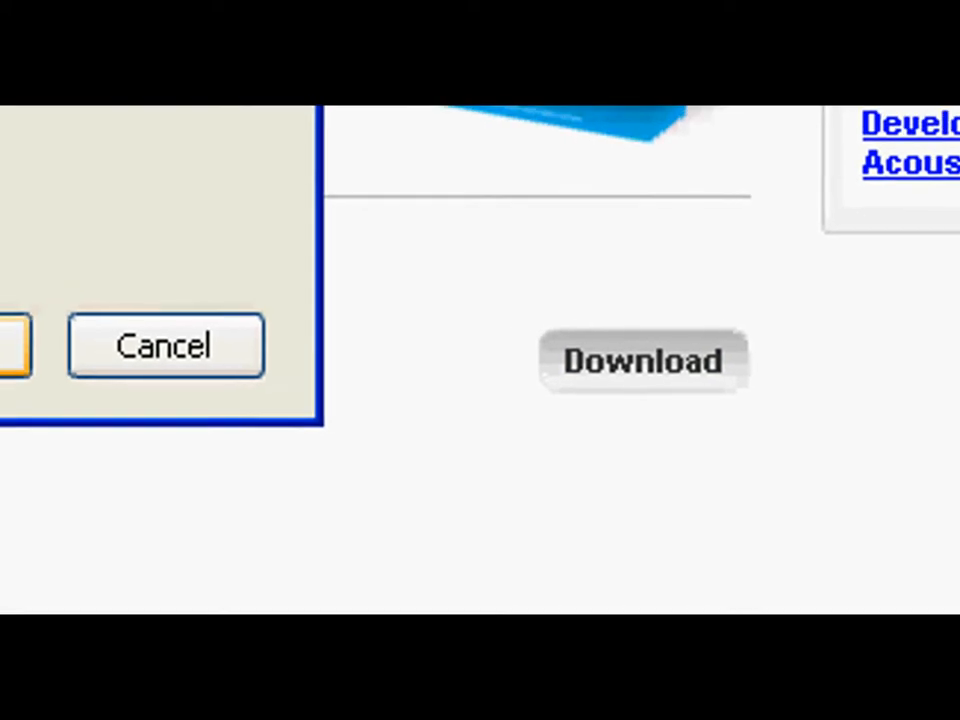
click(644, 360)
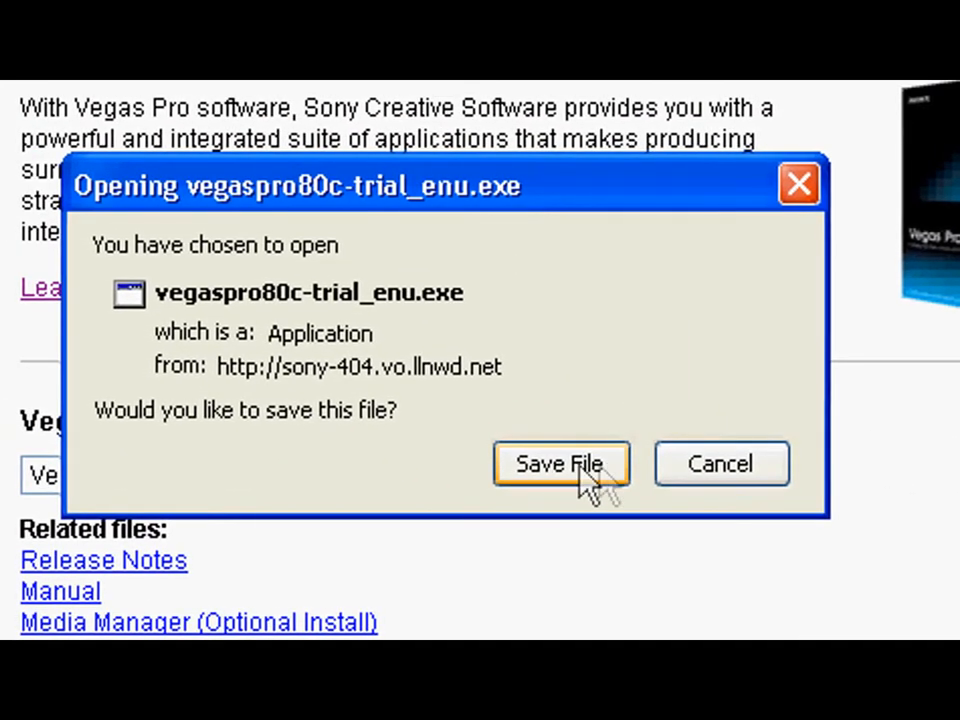
click(561, 463)
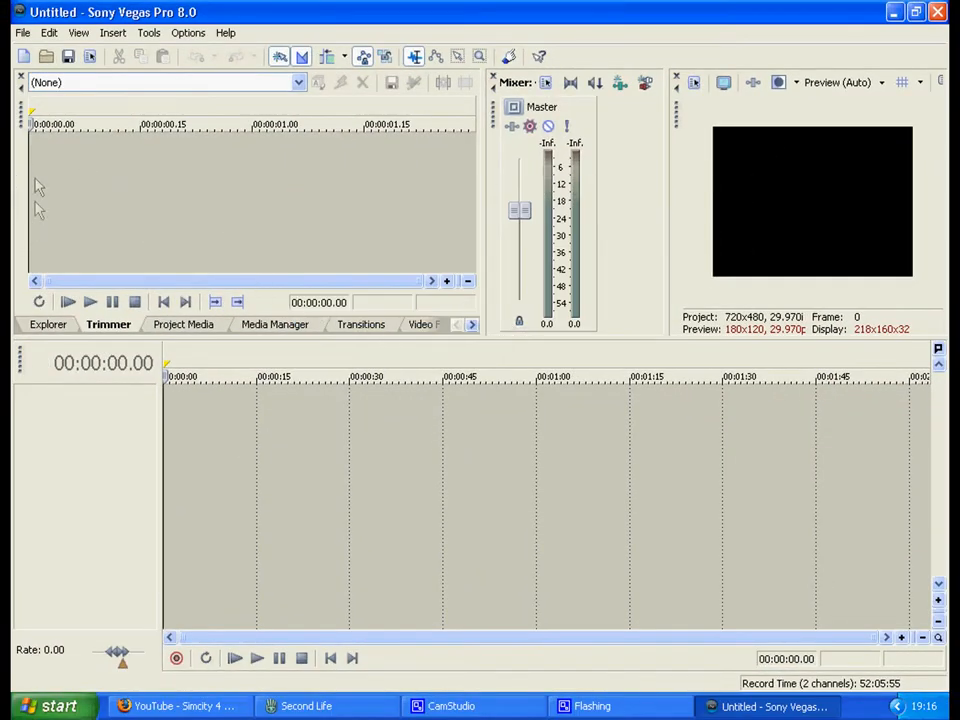
mouse_move(125, 363)
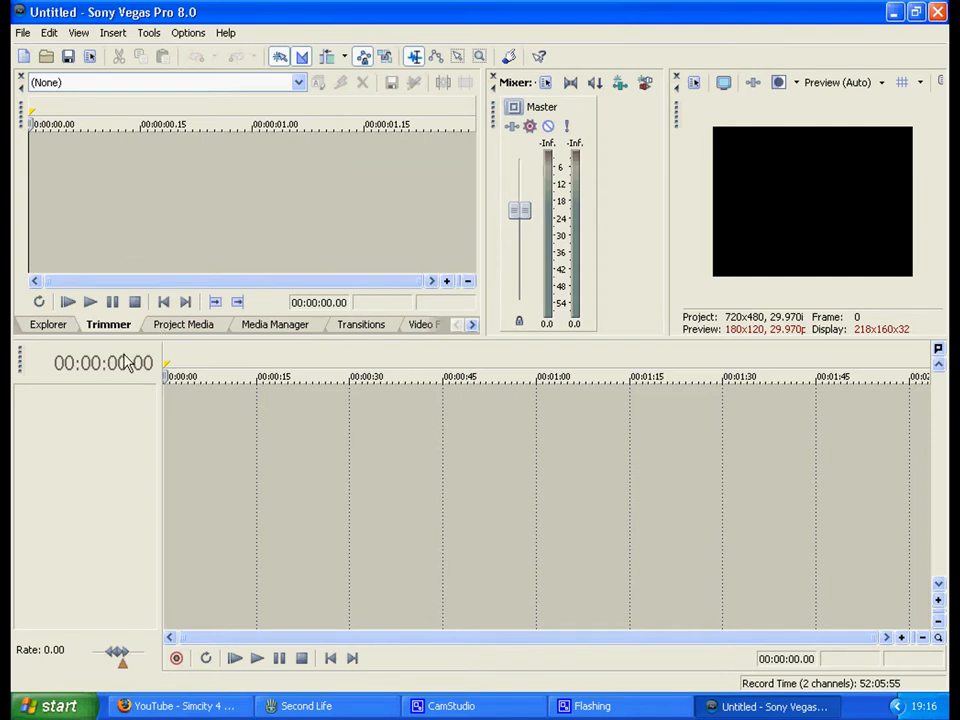
mouse_move(234, 657)
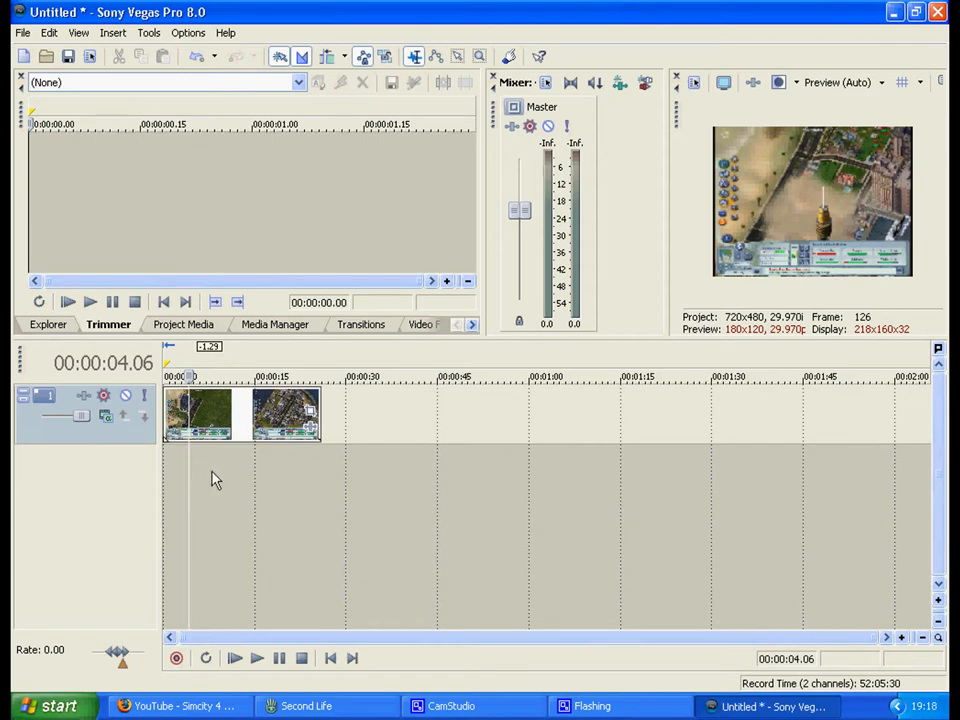
mouse_move(313, 448)
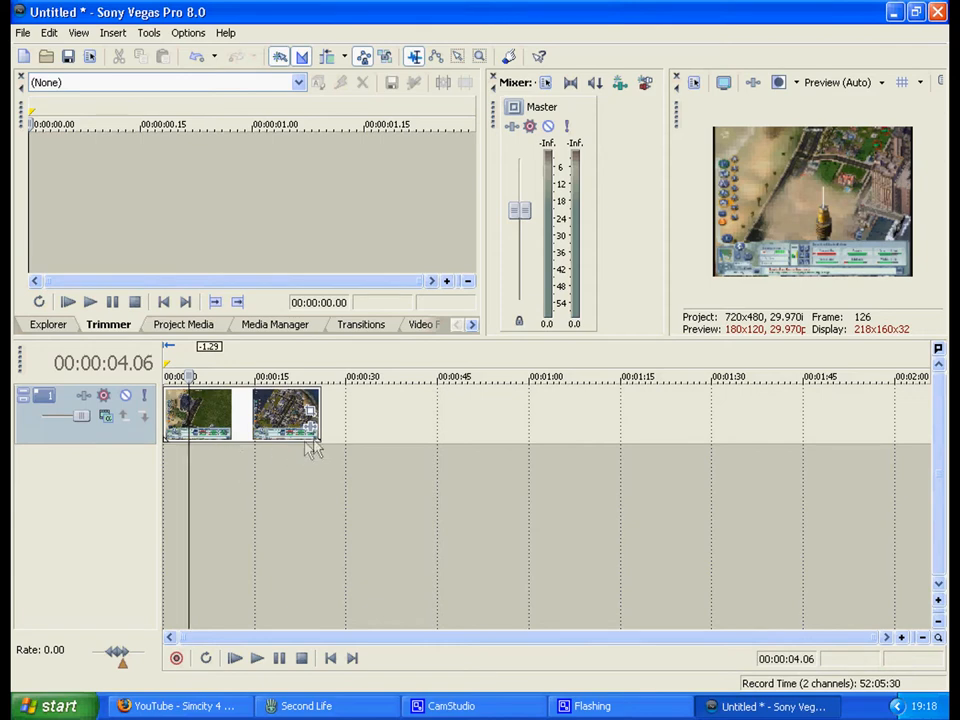
mouse_move(705, 280)
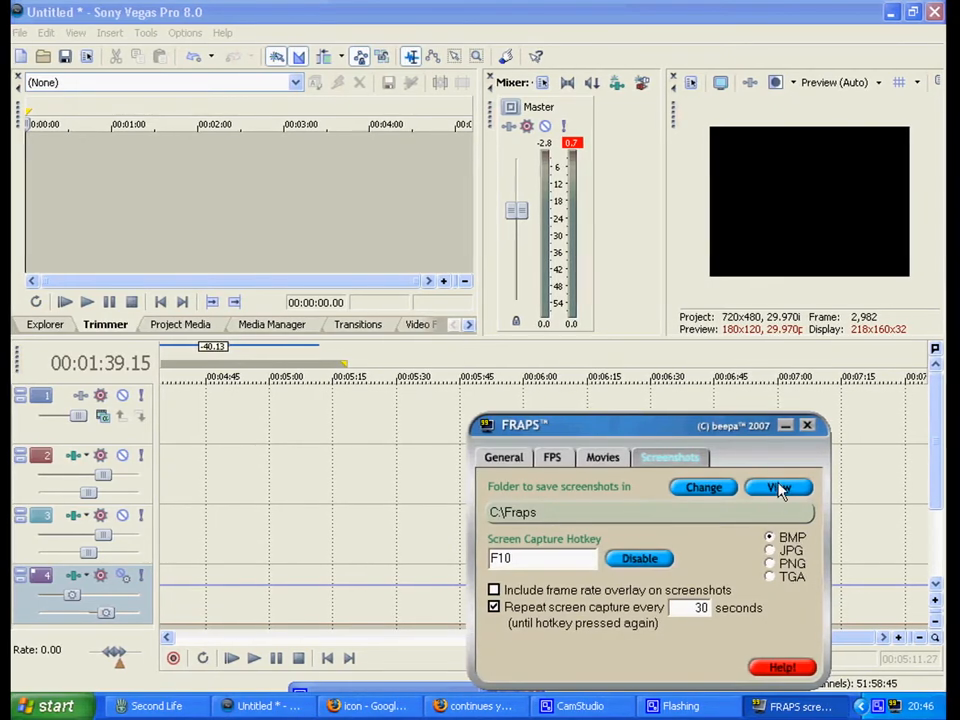
- Place the first SimCity 4 AVI from the Fraps capture folder onto the timeline near 00:04:45
click(779, 487)
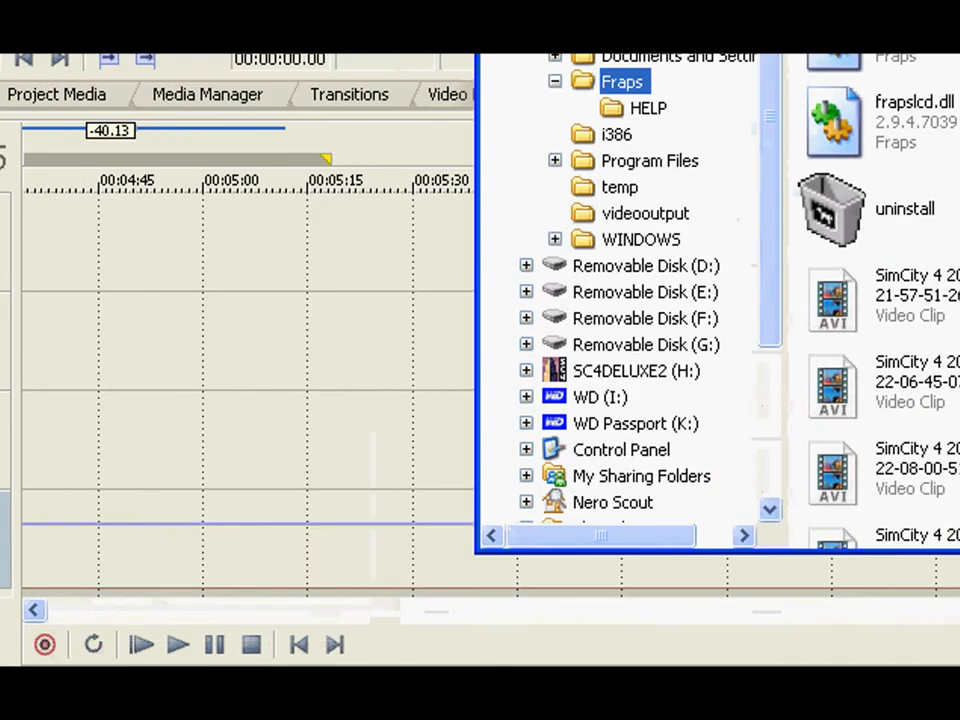
click(910, 295)
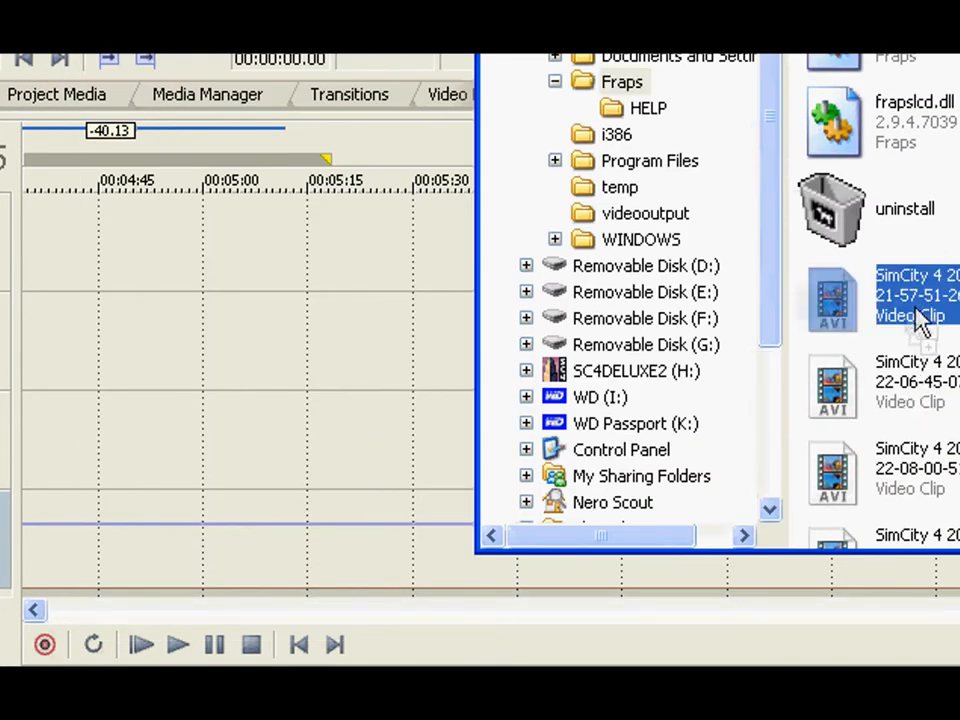
drag(910, 295, 140, 240)
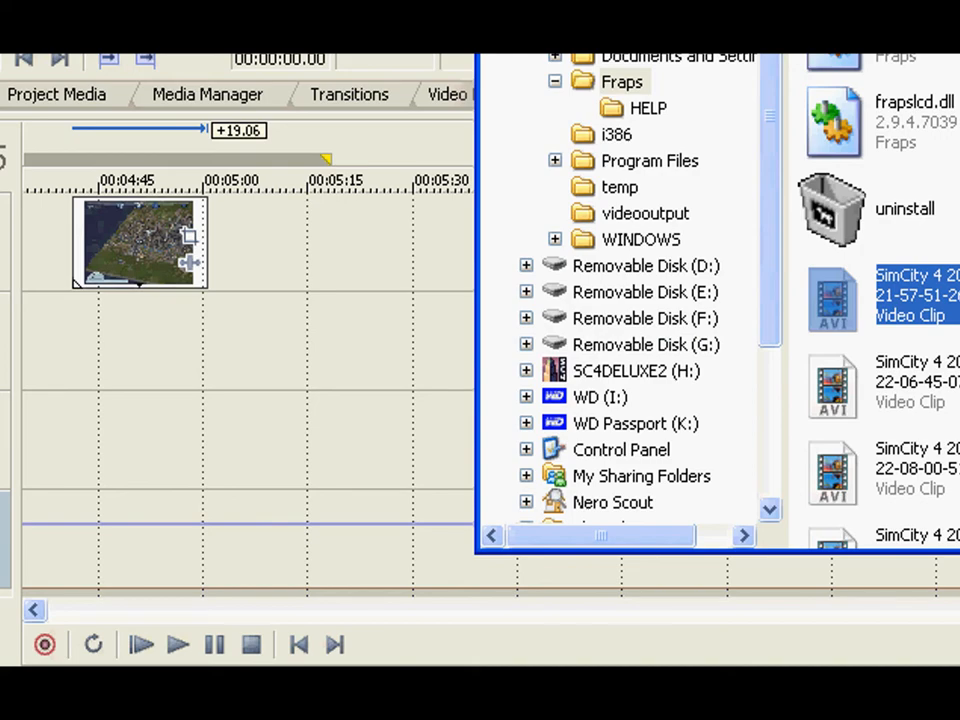
- Close the Fraps folder window to return to the main editor
right_click(910, 297)
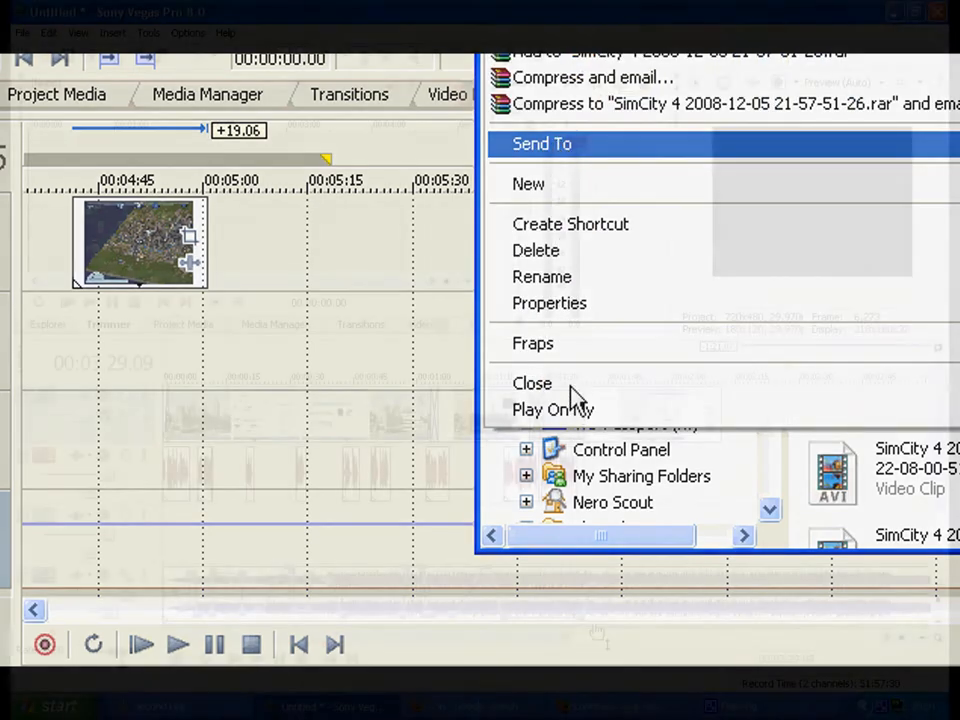
click(532, 383)
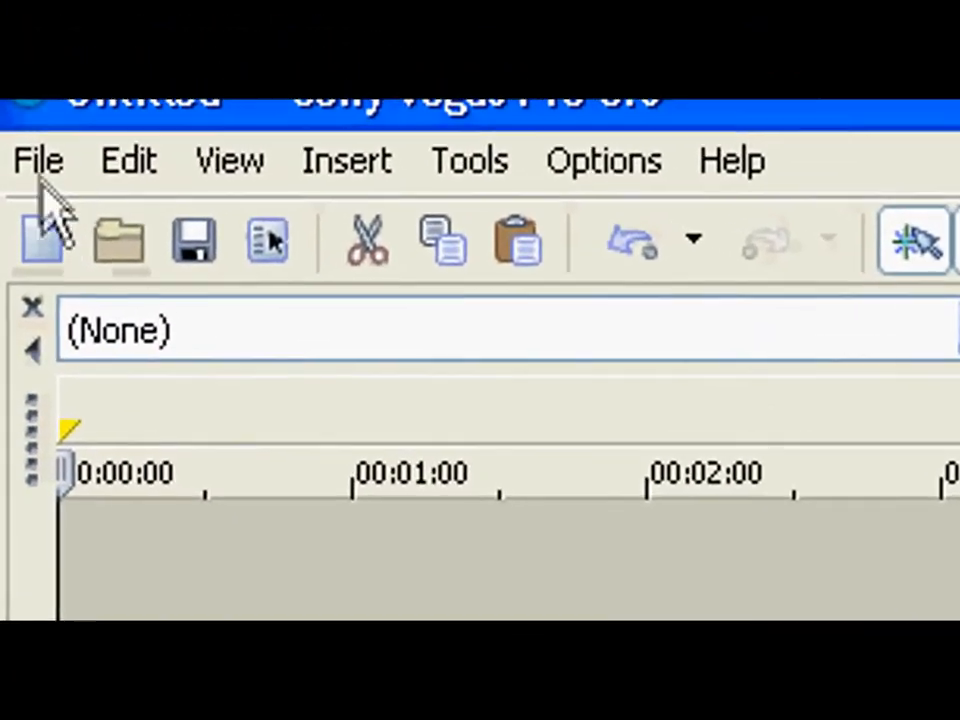
- Start Render As from the File menu and name the output file Smicity 4
click(38, 160)
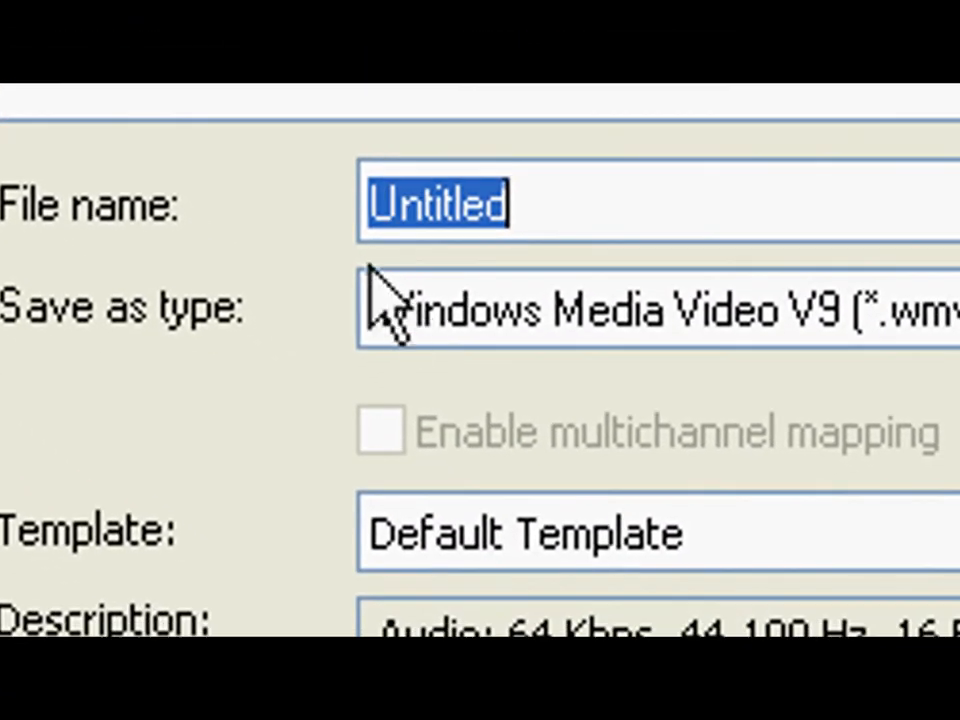
text(Sm)
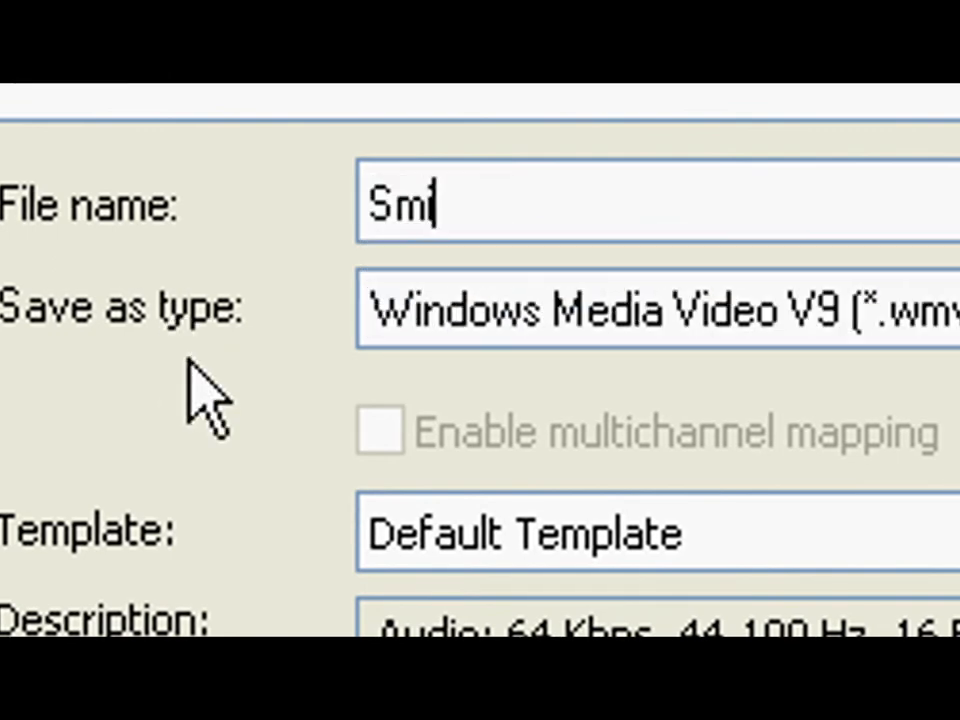
text(icity 4)
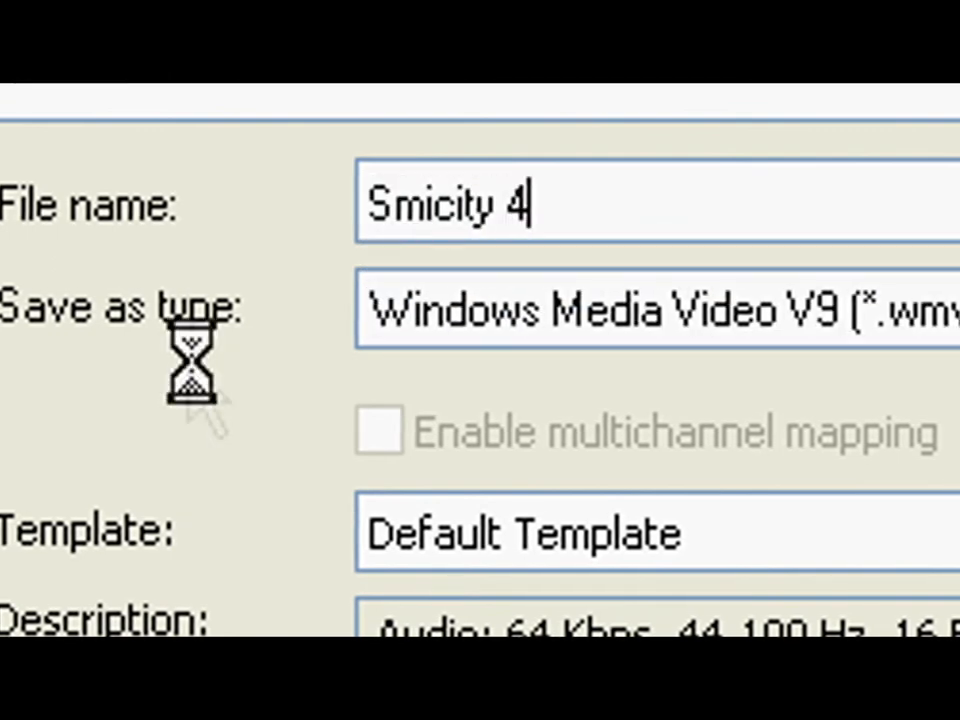
mouse_move(65, 385)
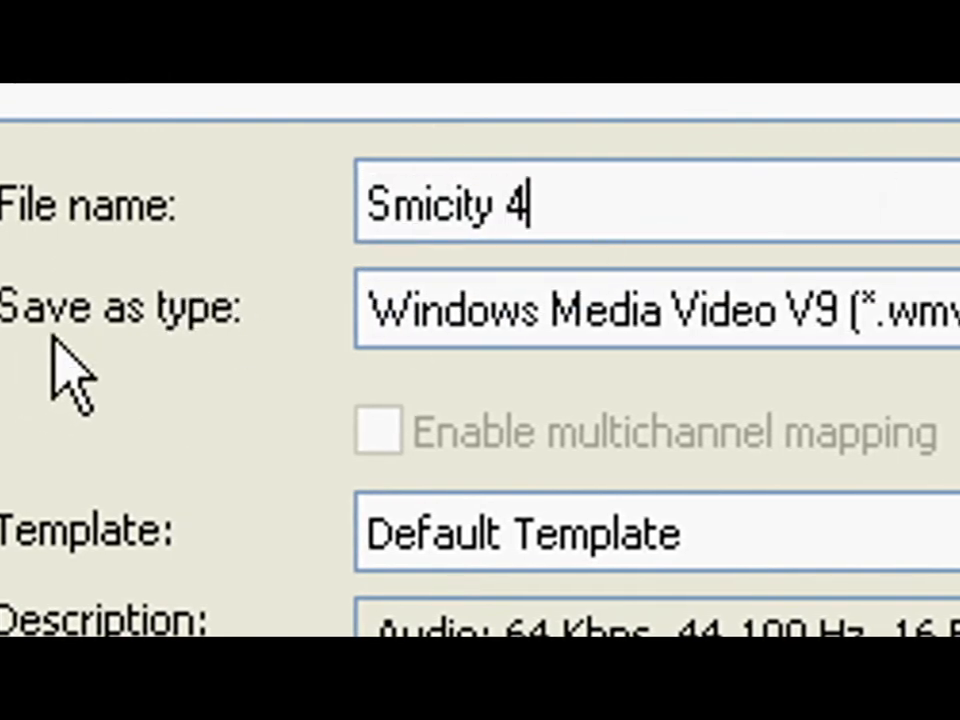
mouse_move(920, 310)
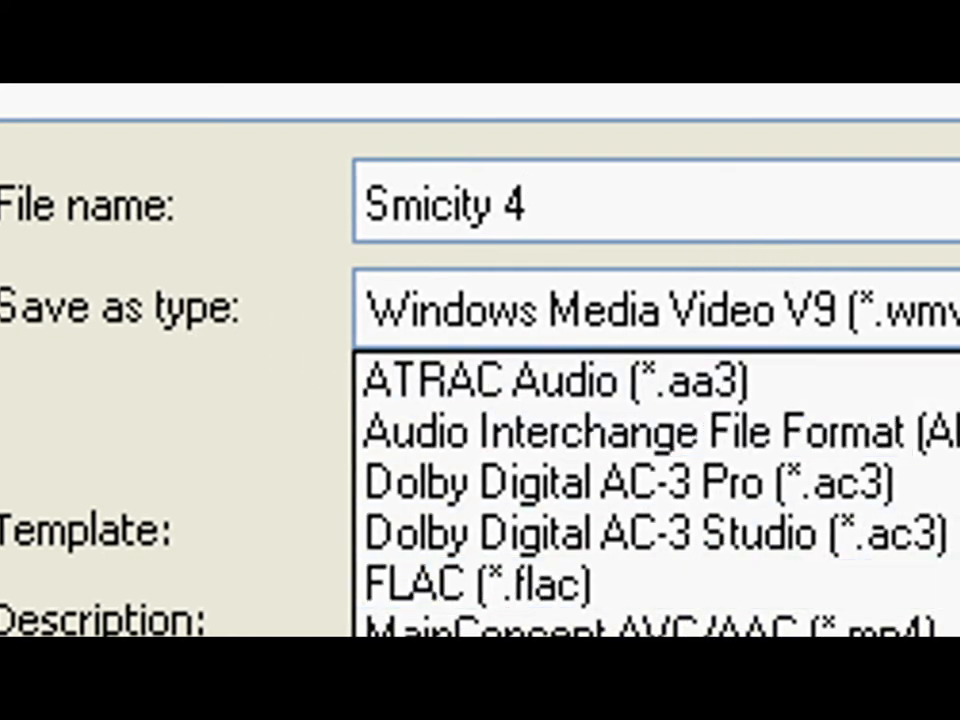
- Keep Windows Media Video V9 as the output type and browse the render template list
click(650, 311)
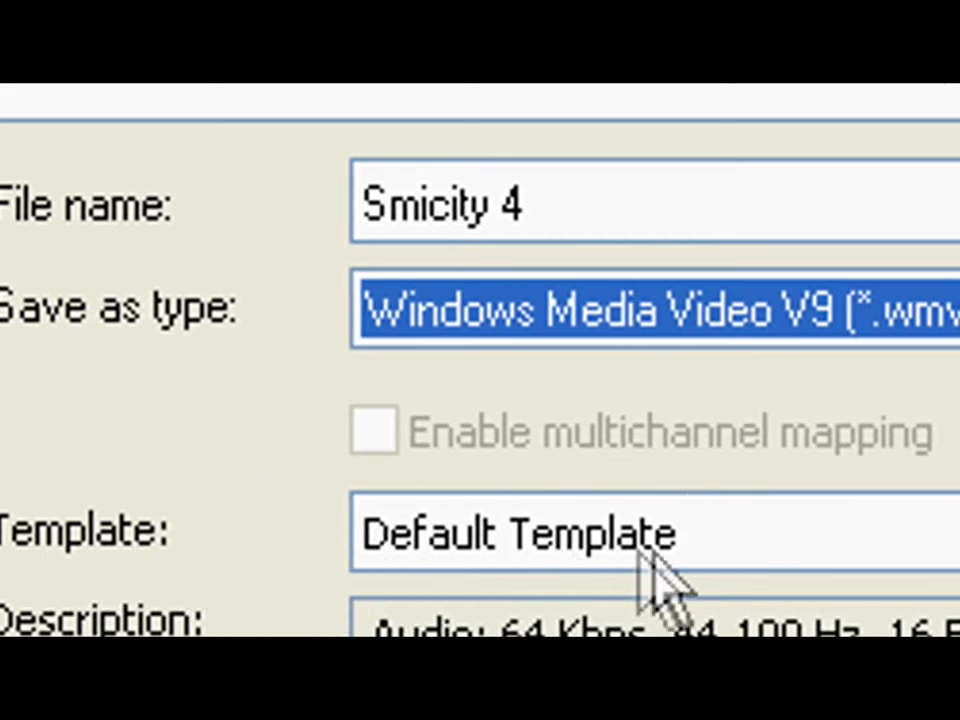
click(650, 533)
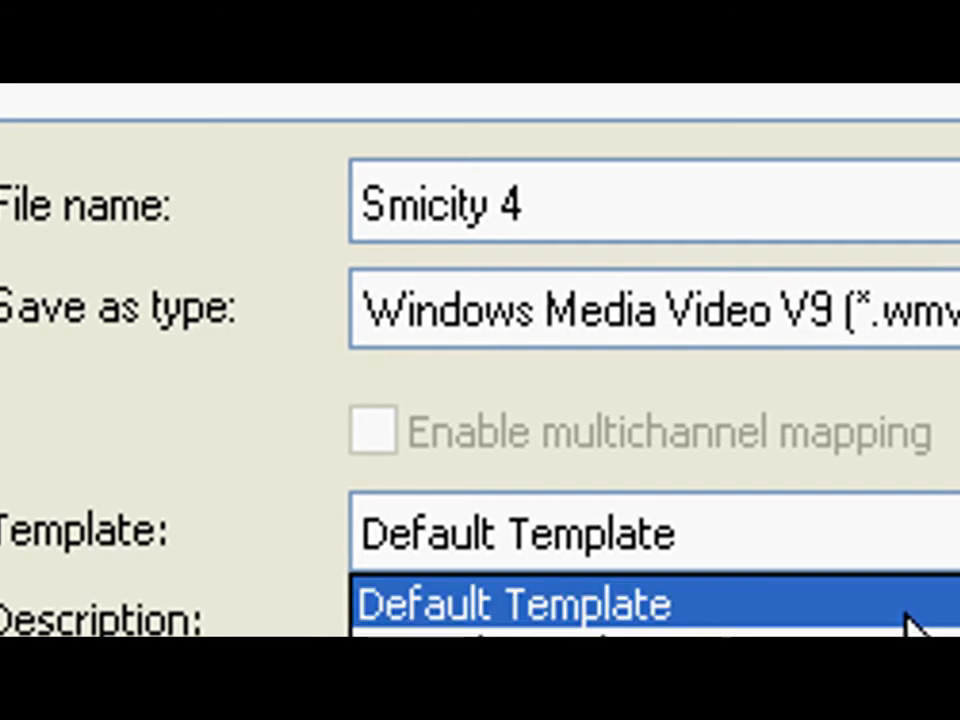
scroll(down, 3)
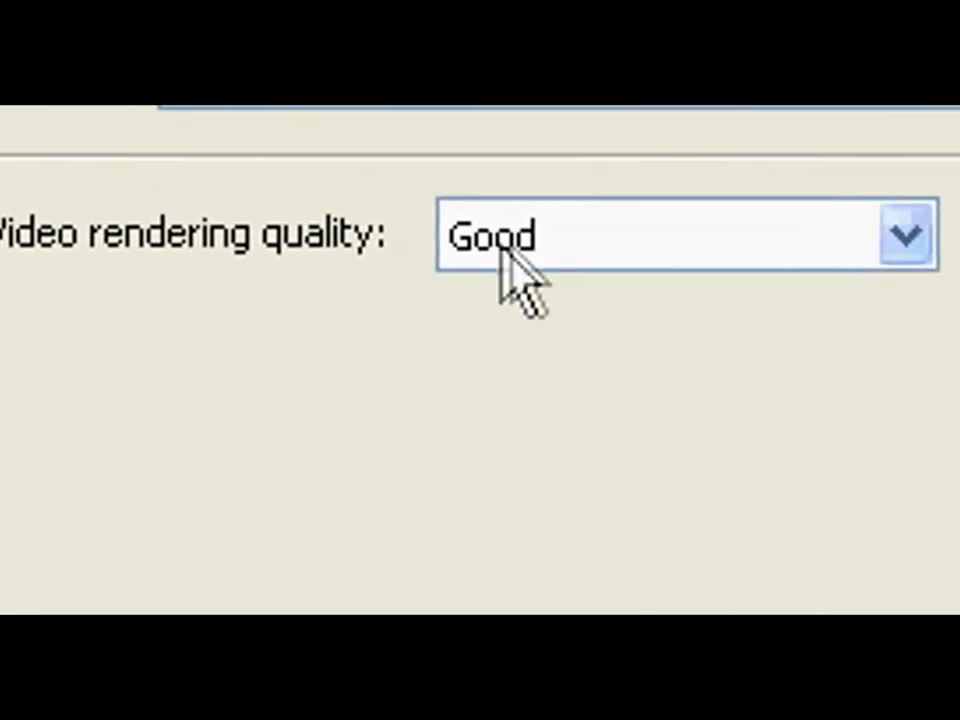
- Set the video rendering quality to Best
click(903, 234)
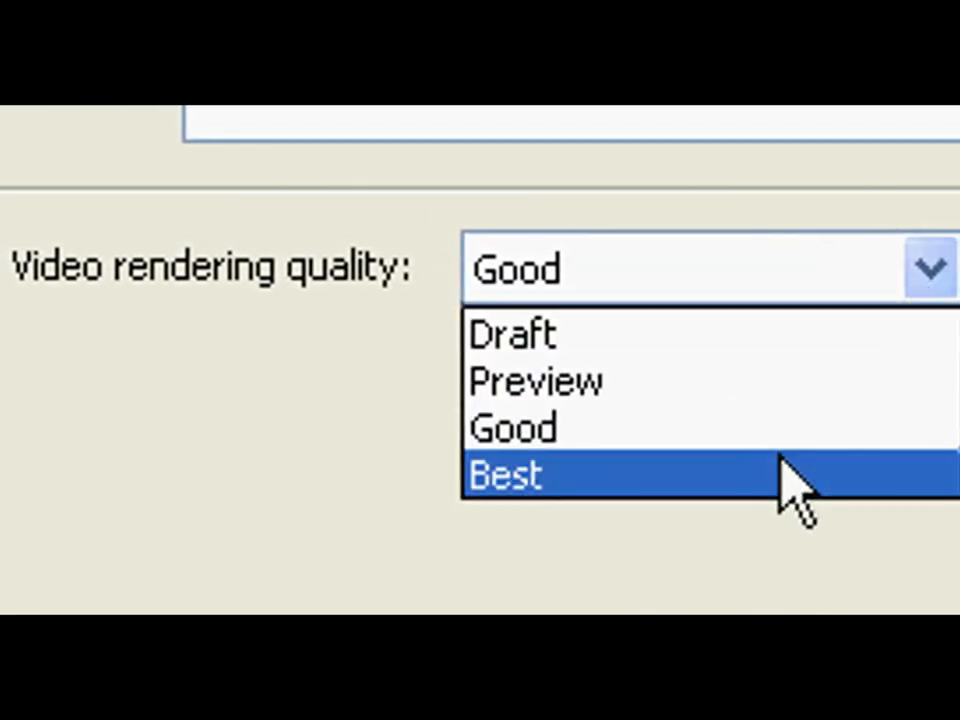
click(504, 473)
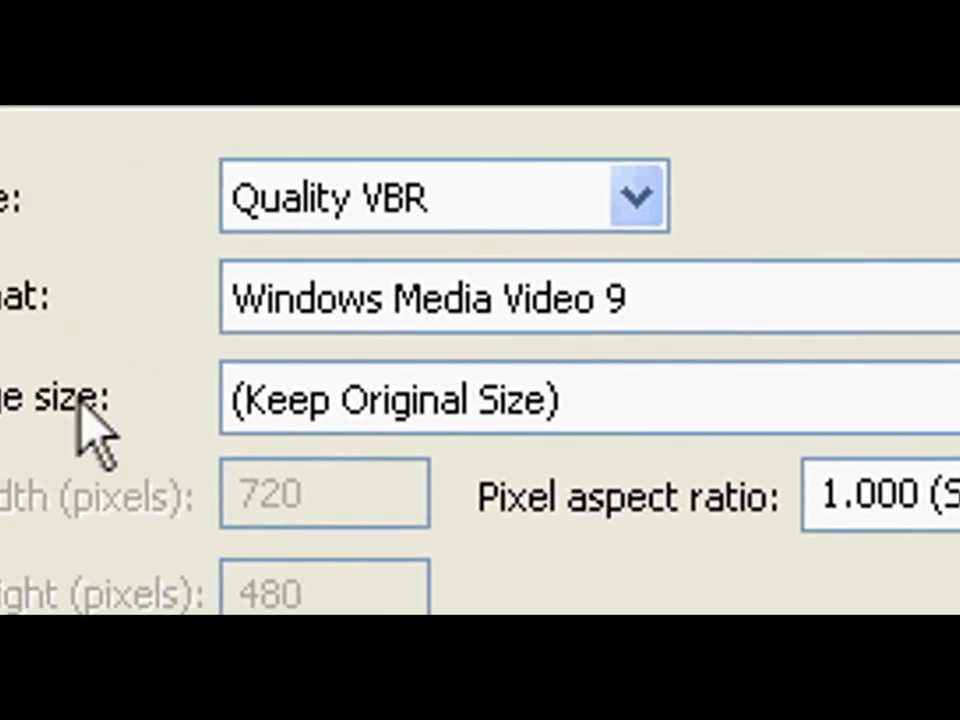
- Set the image size to High definition 1280x720 in Windows Media Video 9 format
click(590, 398)
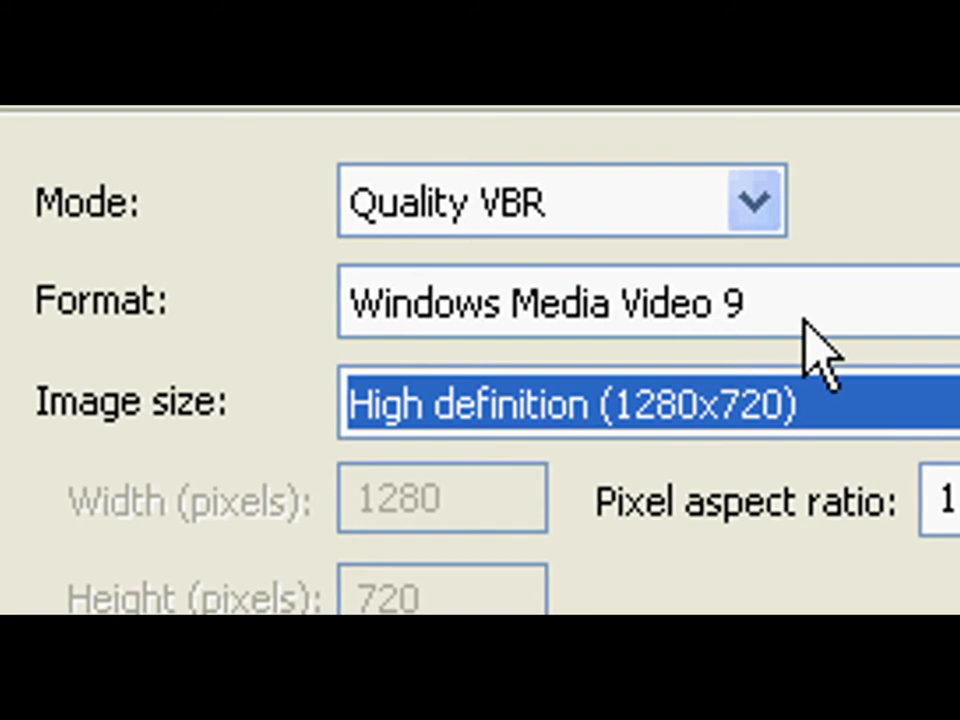
click(640, 302)
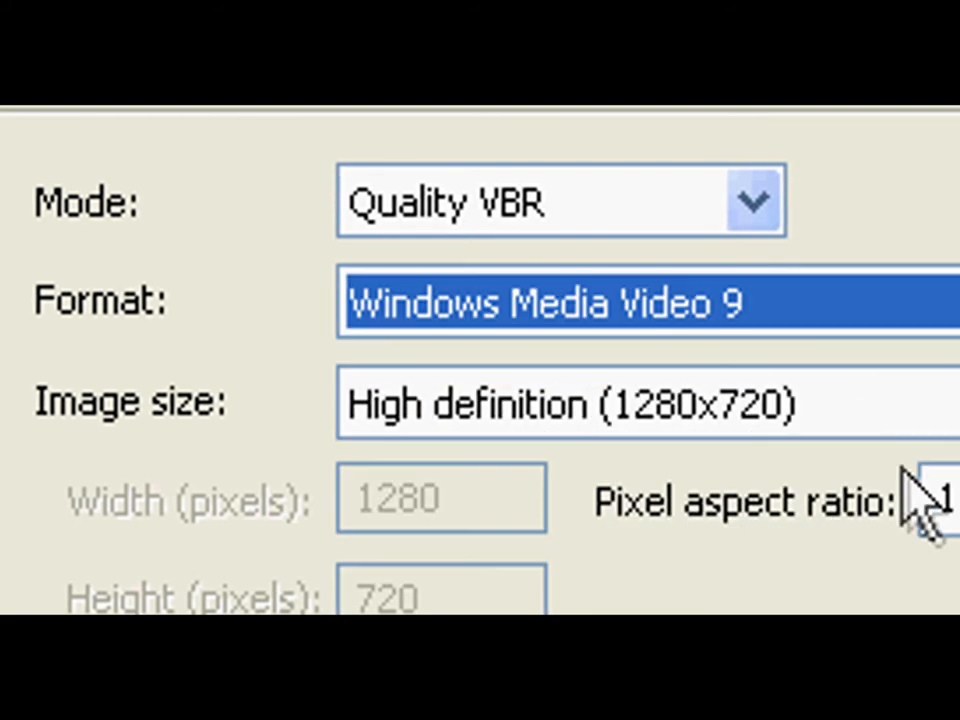
mouse_move(590, 220)
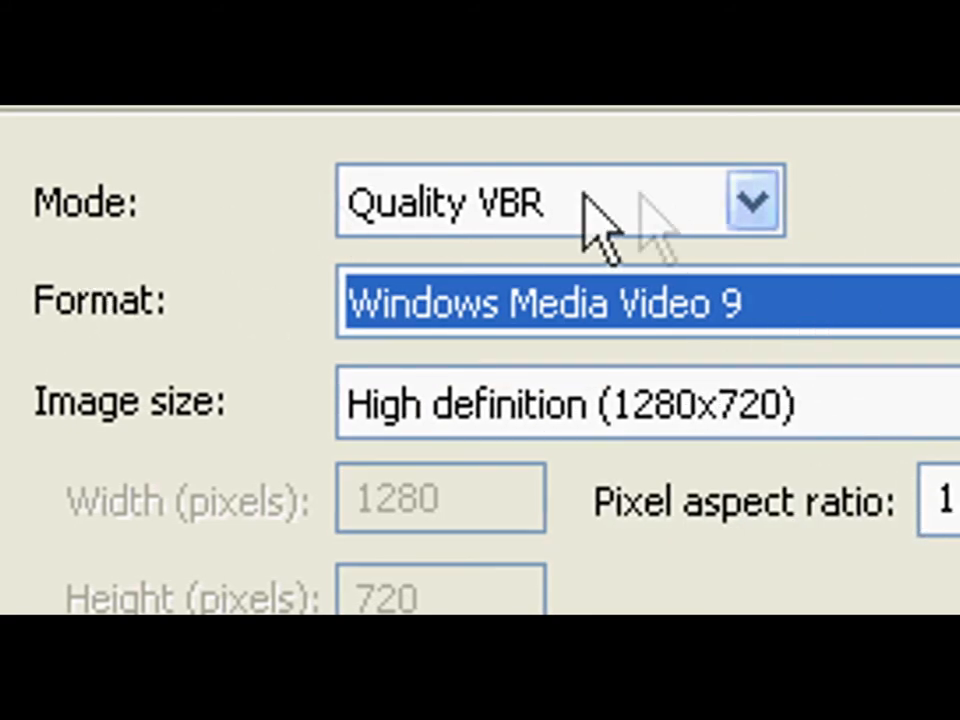
- Keep Quality VBR as the encoding mode and accept the custom video settings
click(752, 200)
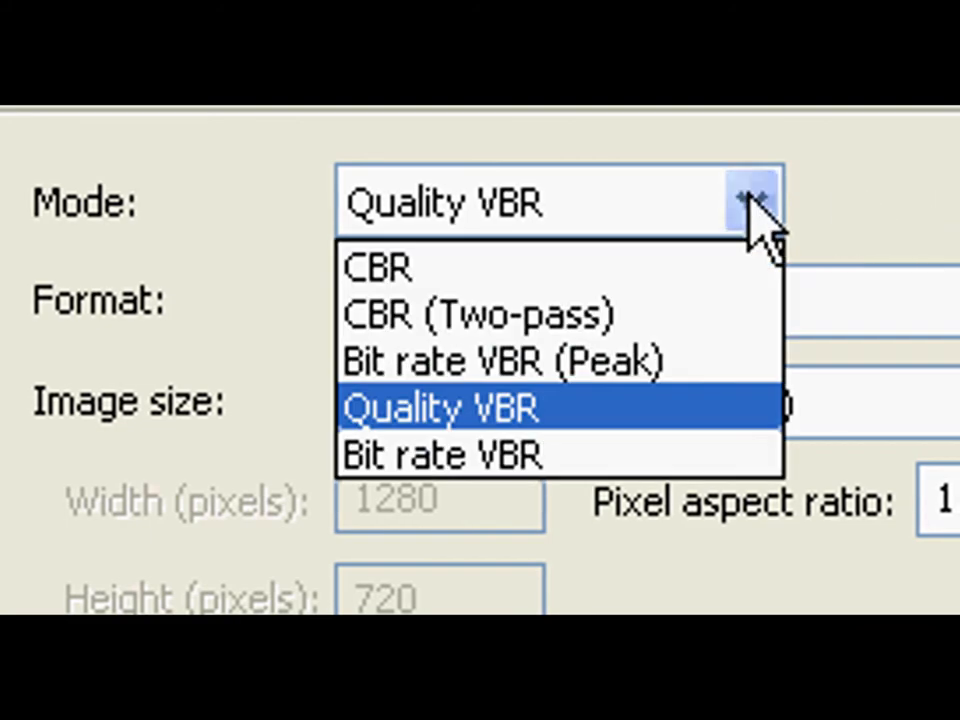
click(440, 408)
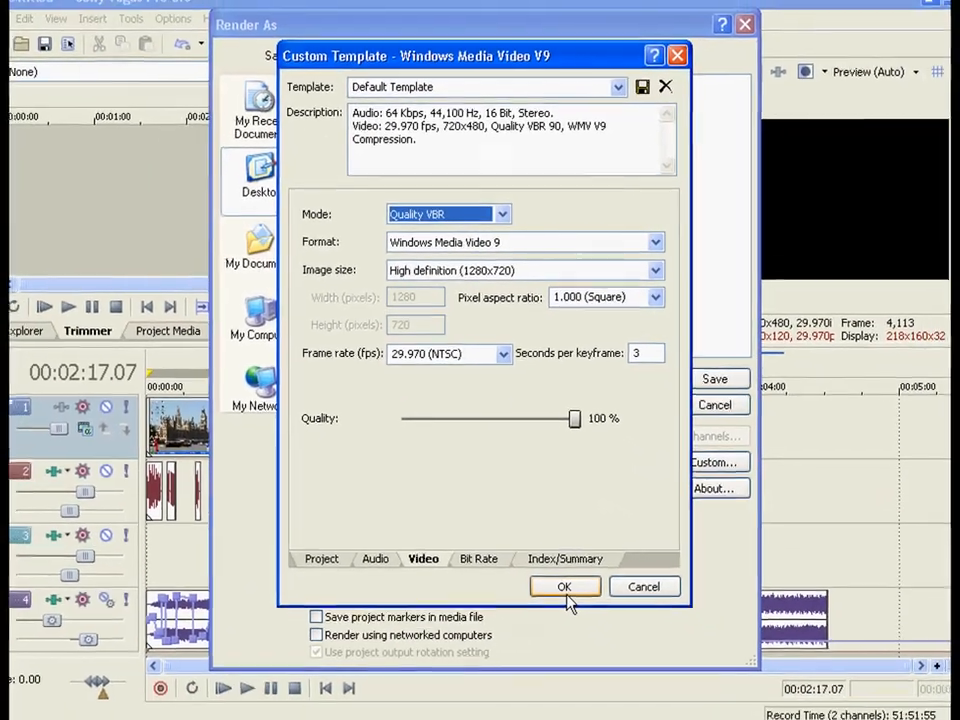
click(564, 586)
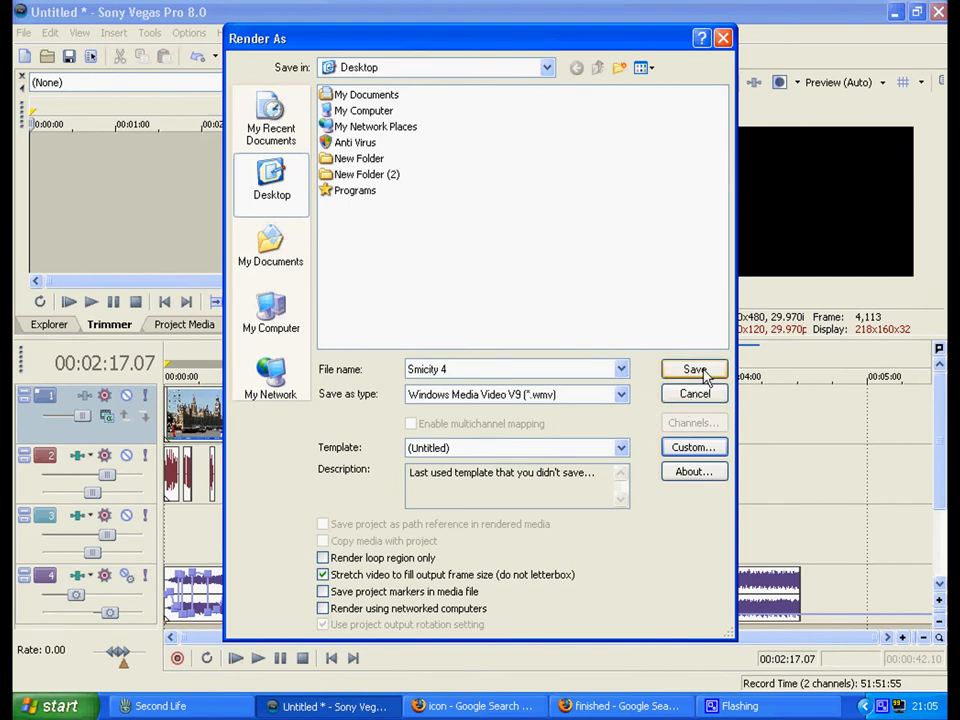
- Save from Render As to begin rendering Smicity 4.wmv at 1280x720
click(694, 369)
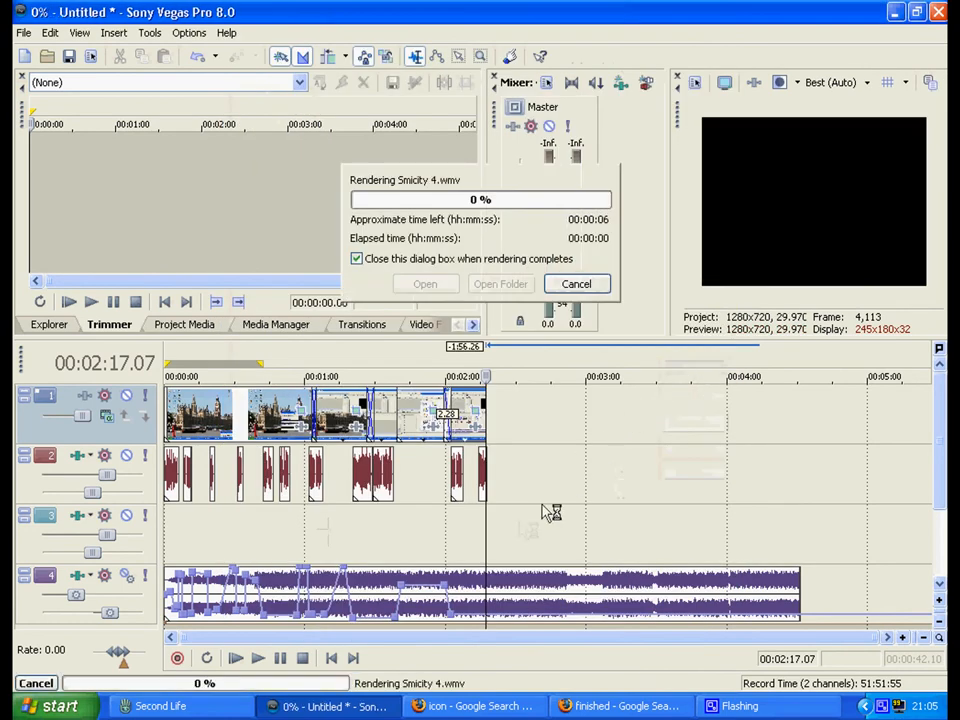